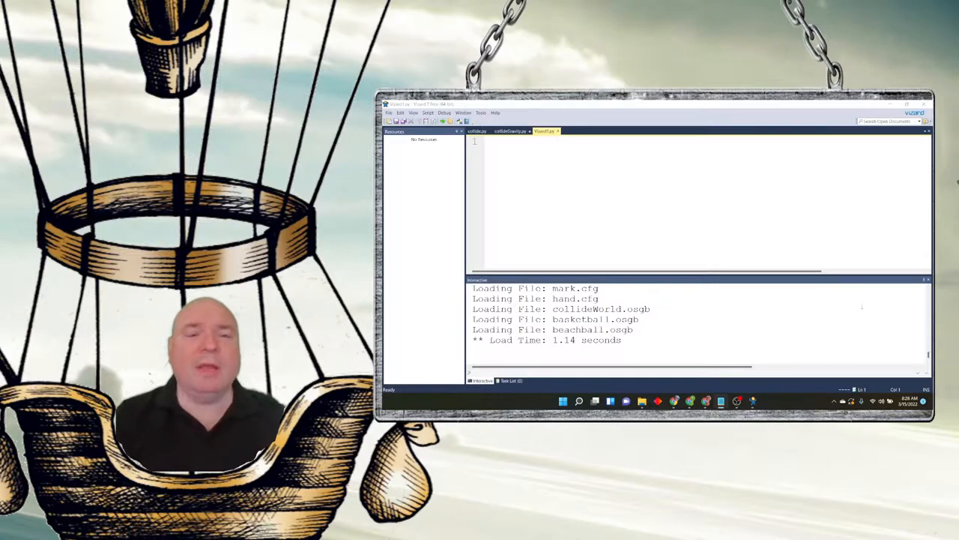
# Step: Write 'import viz' and 'viz.phys.enable()' lines to start the physics script
pyautogui.write('import viz')
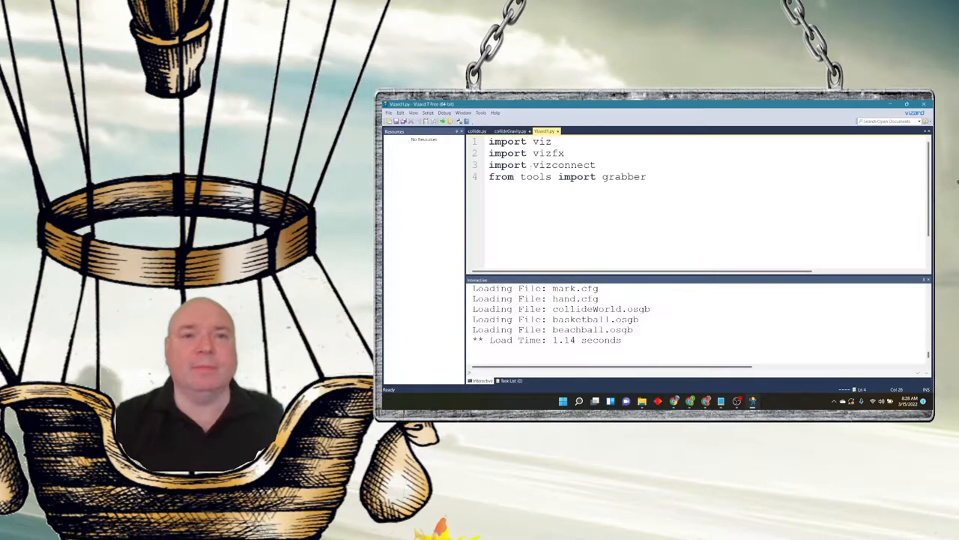
pyautogui.press('enter')
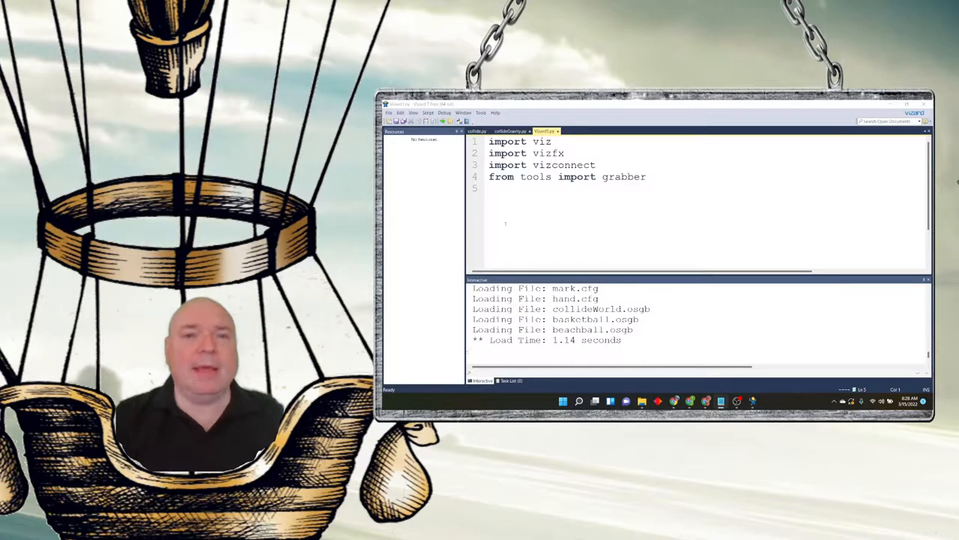
pyautogui.write('viz.phys.enable()')
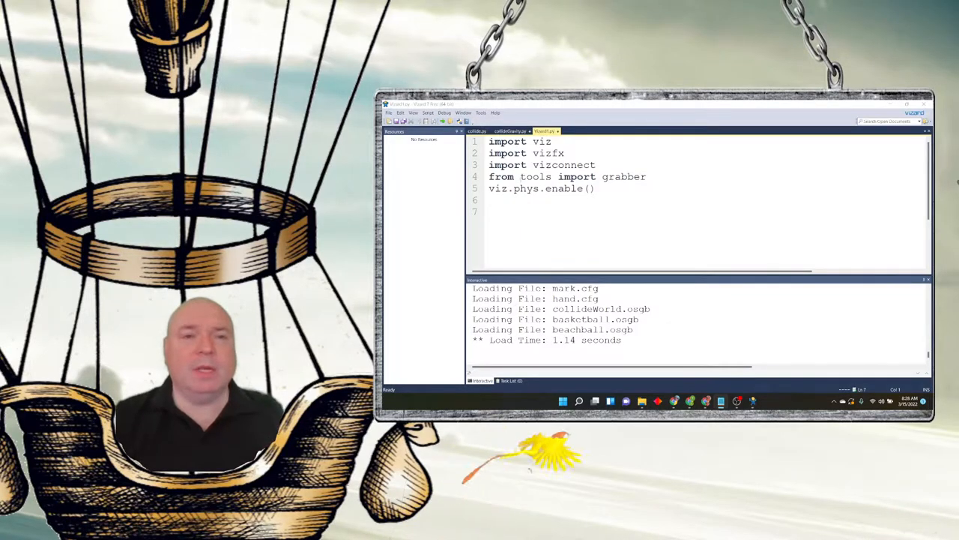
# Step: Scroll down the editor to the onGrab and onRelease handler area
pyautogui.scroll(-3)
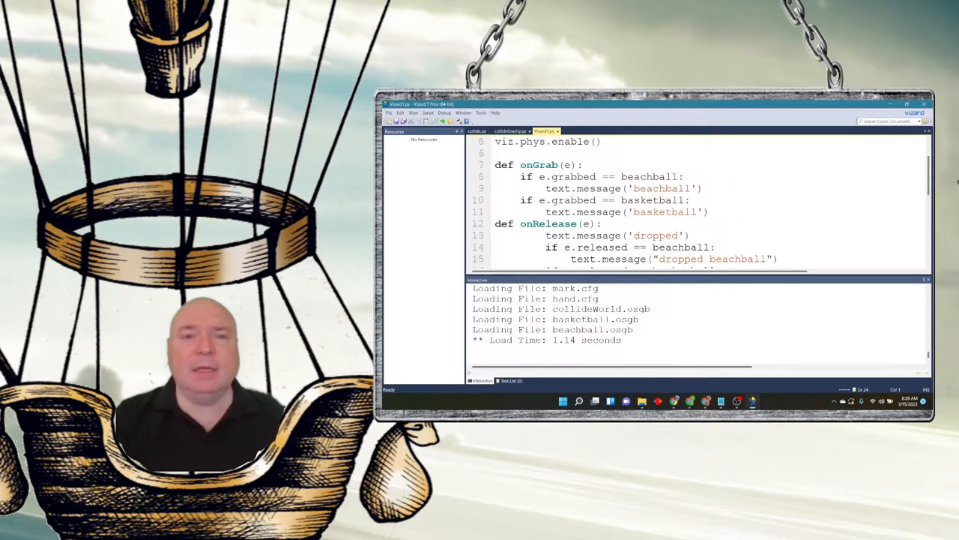
pyautogui.scroll(-3)
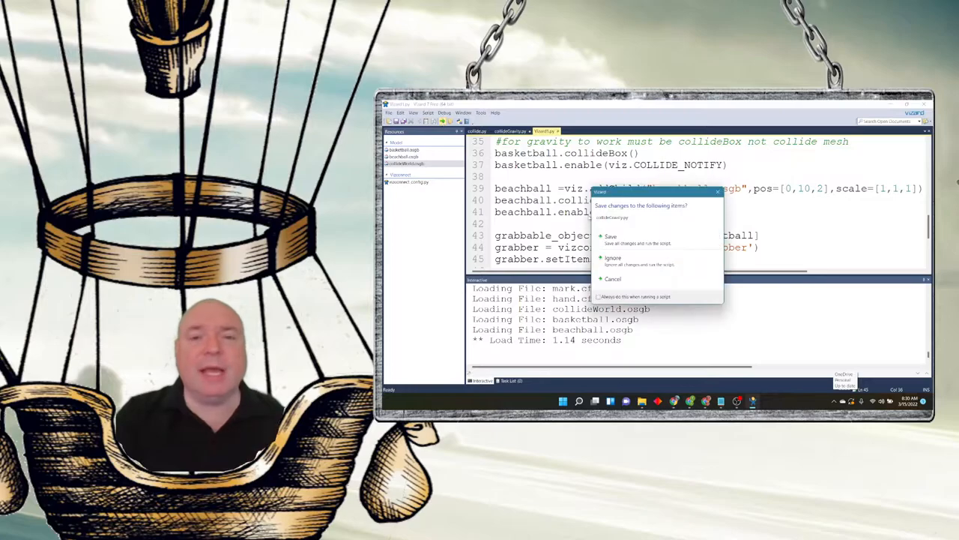
# Step: Save the script changes so the grabber script reruns
pyautogui.click(612, 237)
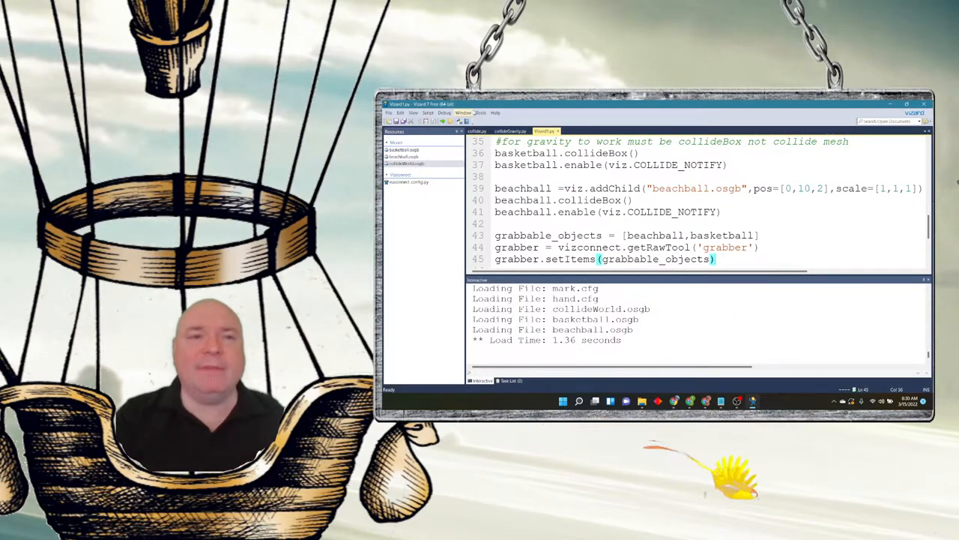
# Step: Launch the Inspector tool and load the room scene model file
pyautogui.click(480, 112)
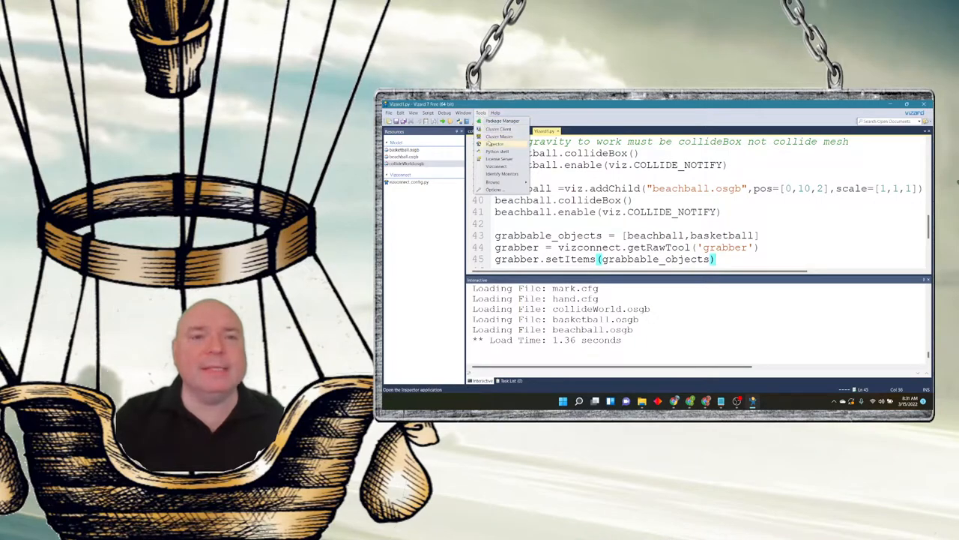
pyautogui.click(494, 144)
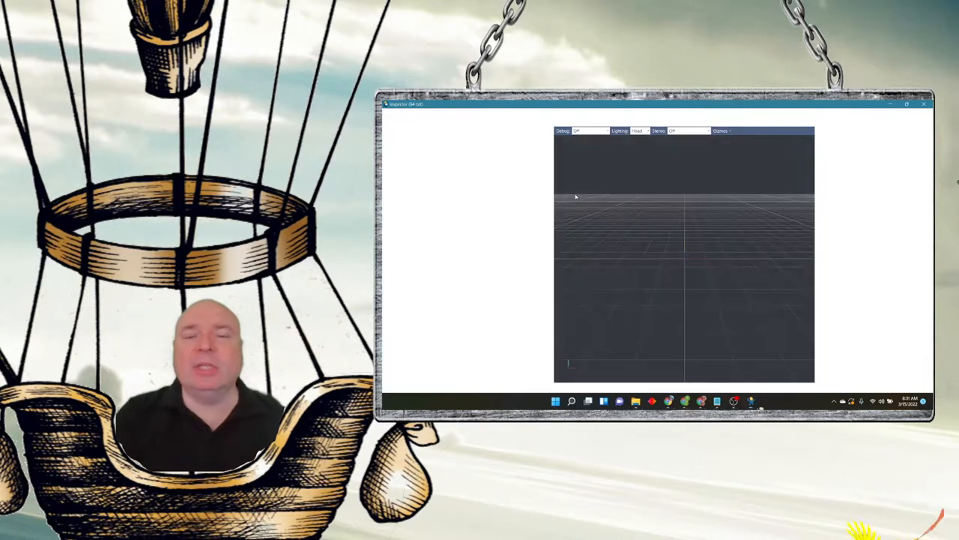
pyautogui.click(390, 112)
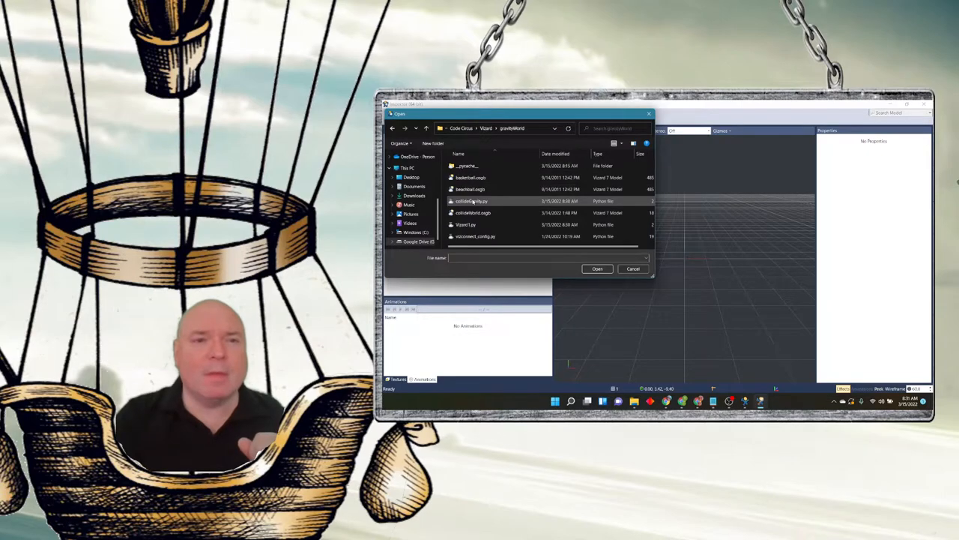
pyautogui.click(632, 268)
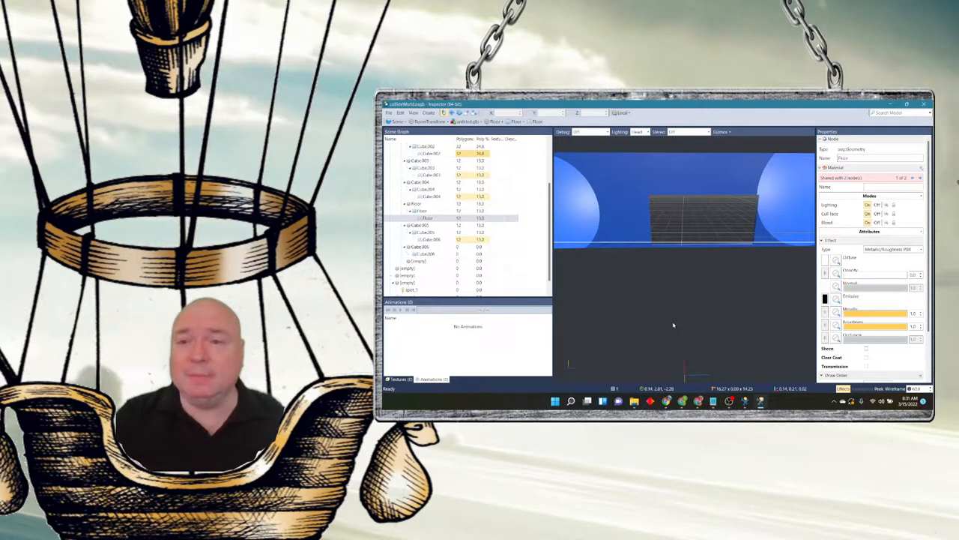
# Step: Browse the room's scene graph nodes to find the floor node's name
pyautogui.click(416, 203)
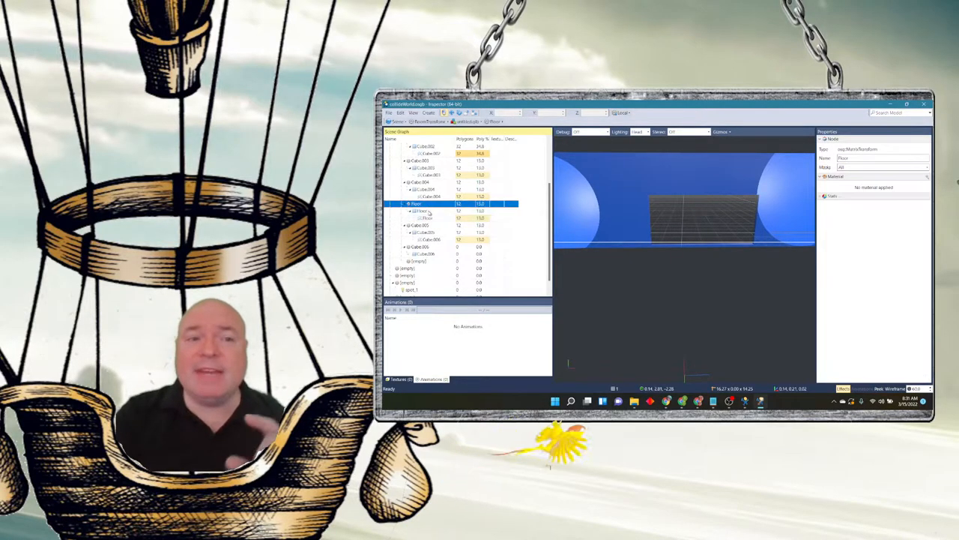
pyautogui.click(426, 218)
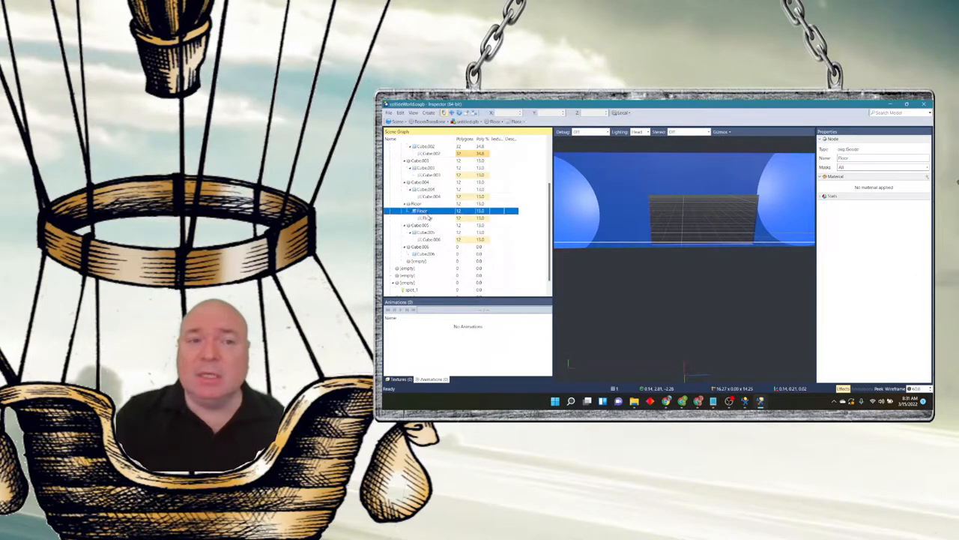
pyautogui.click(422, 219)
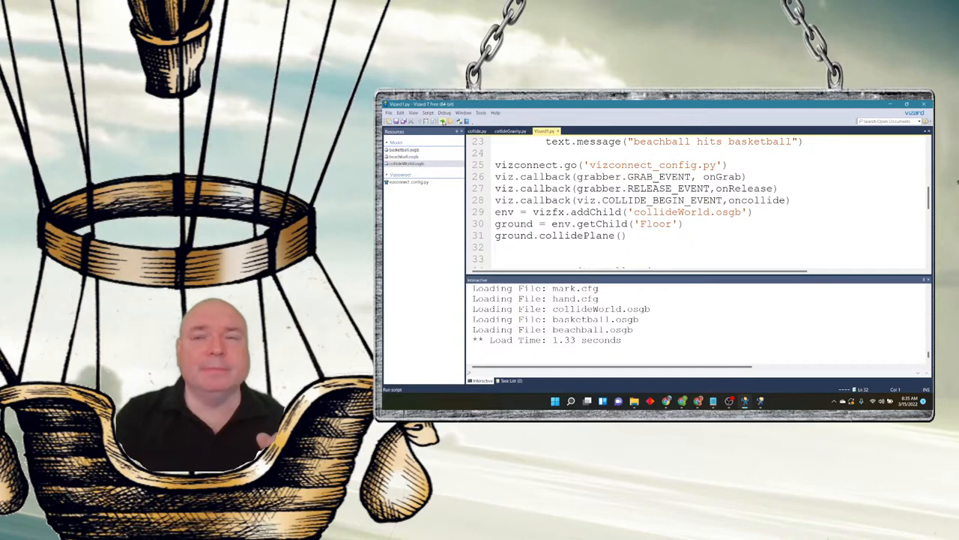
# Step: Run the physics script to see the collision message, then close the run window
pyautogui.click(443, 120)
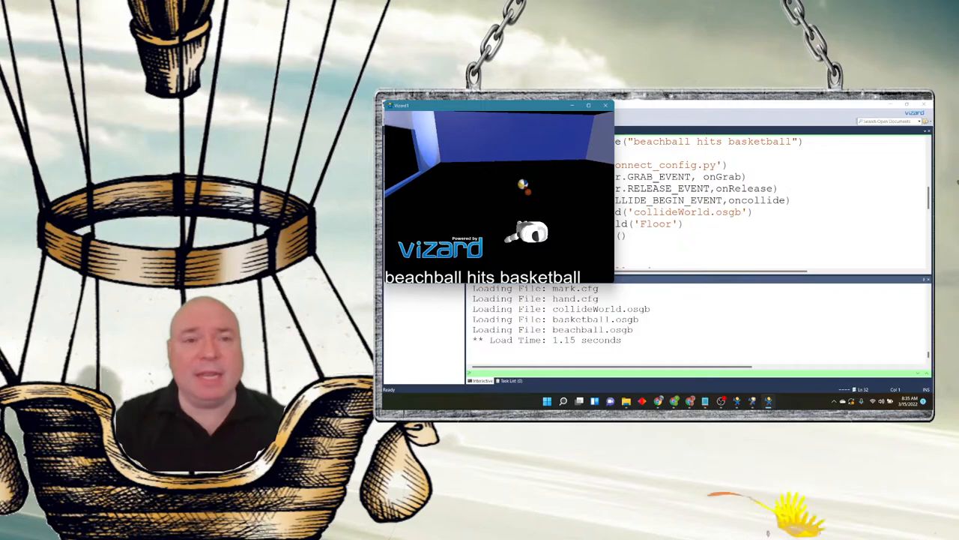
pyautogui.click(606, 105)
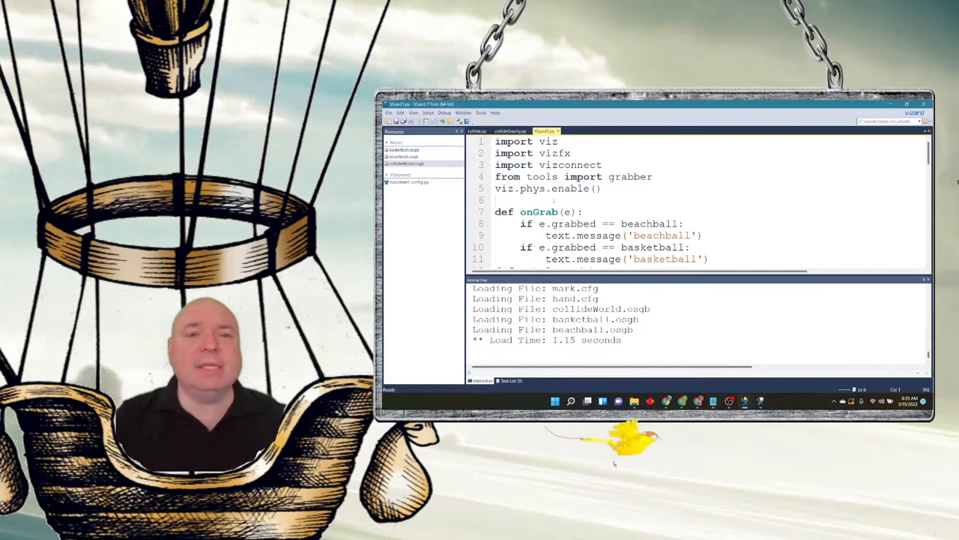
# Step: Add 'viz.MainView.collision( viz.ON )' near the top of the script
pyautogui.write('viz.MainView.collision( viz.ON )')
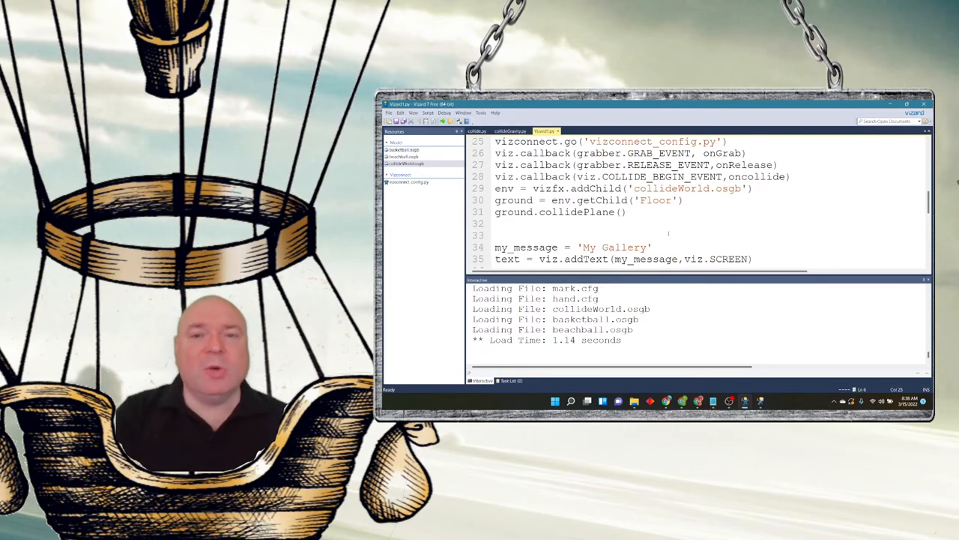
# Step: Scroll down to the basketball and beachball collision code
pyautogui.scroll(-3)
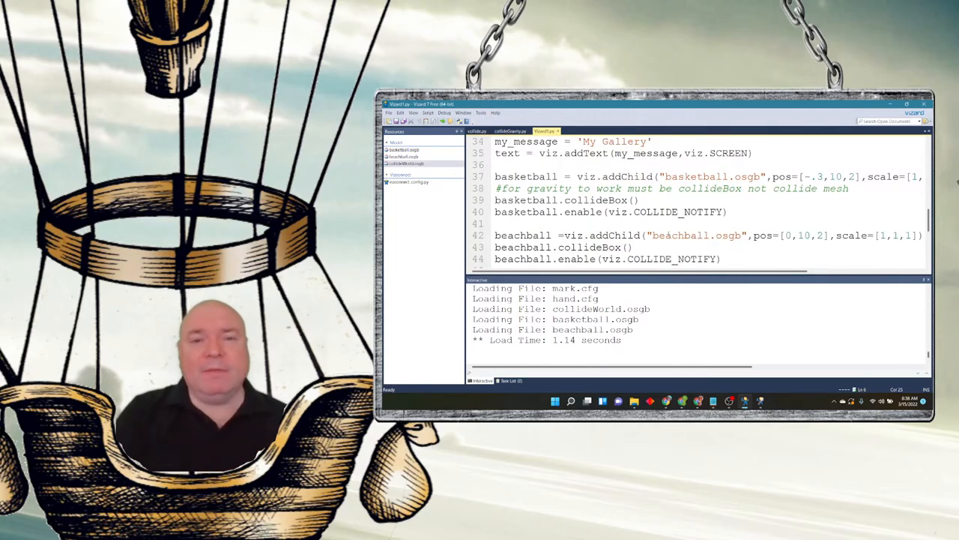
pyautogui.scroll(-3)
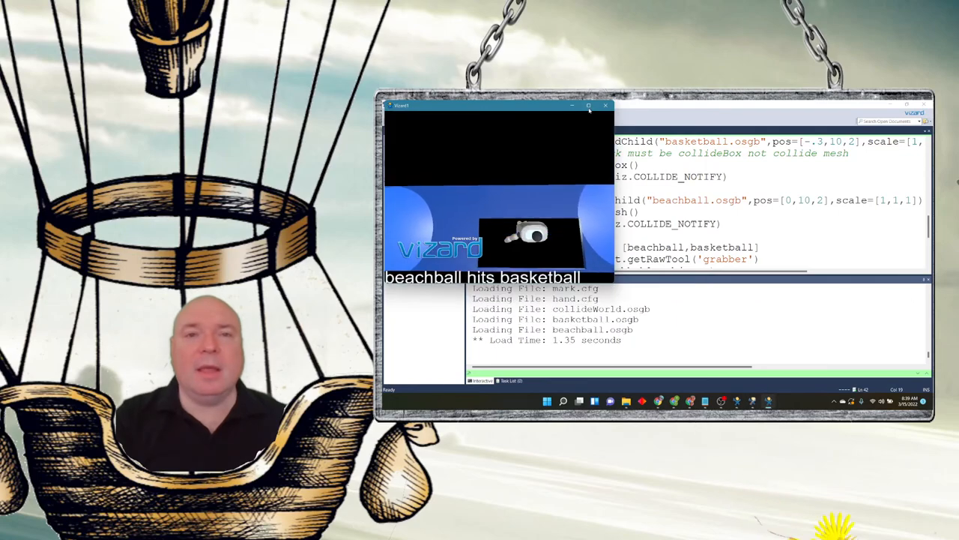
# Step: Close the running physics demo window
pyautogui.click(587, 105)
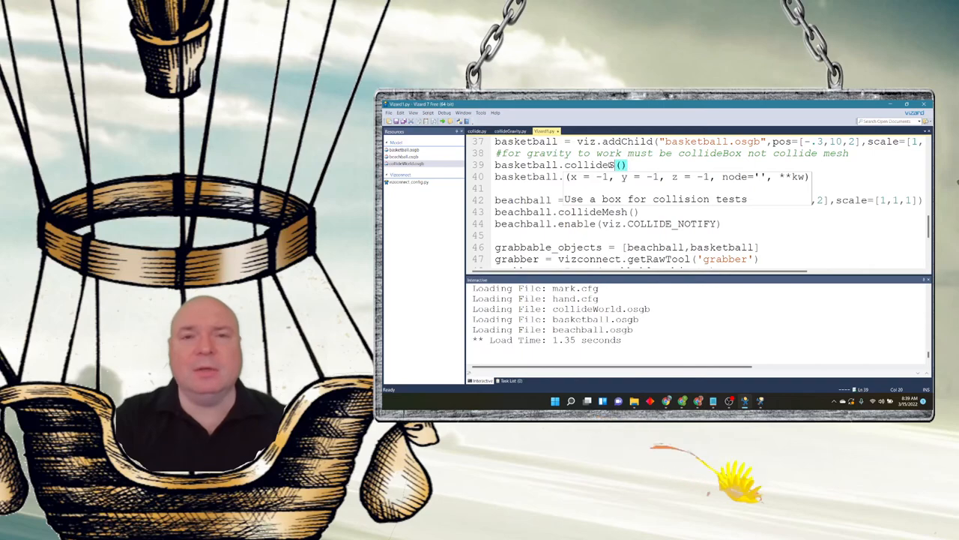
# Step: Finish basketball.collideSphere(), rerun, and close the demo window
pyautogui.write('phere(')
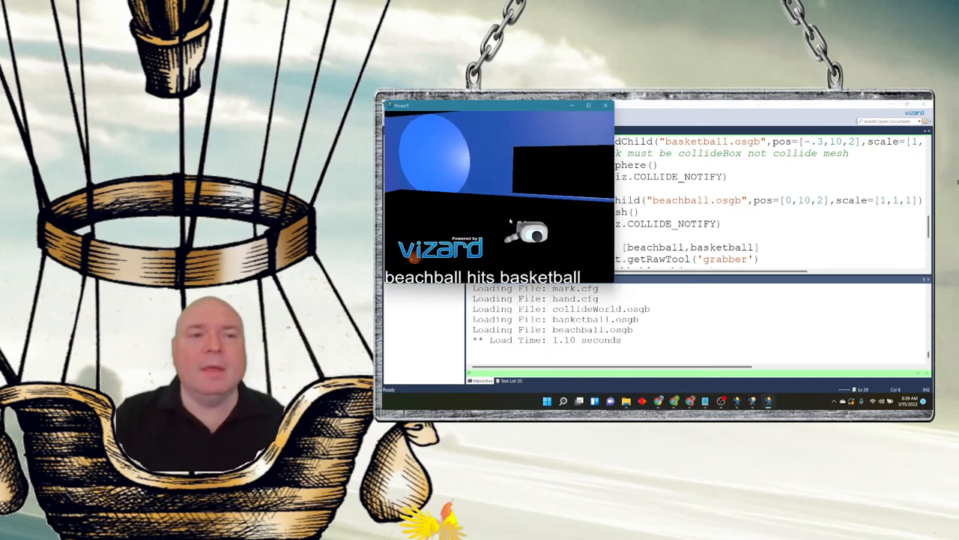
pyautogui.click(605, 105)
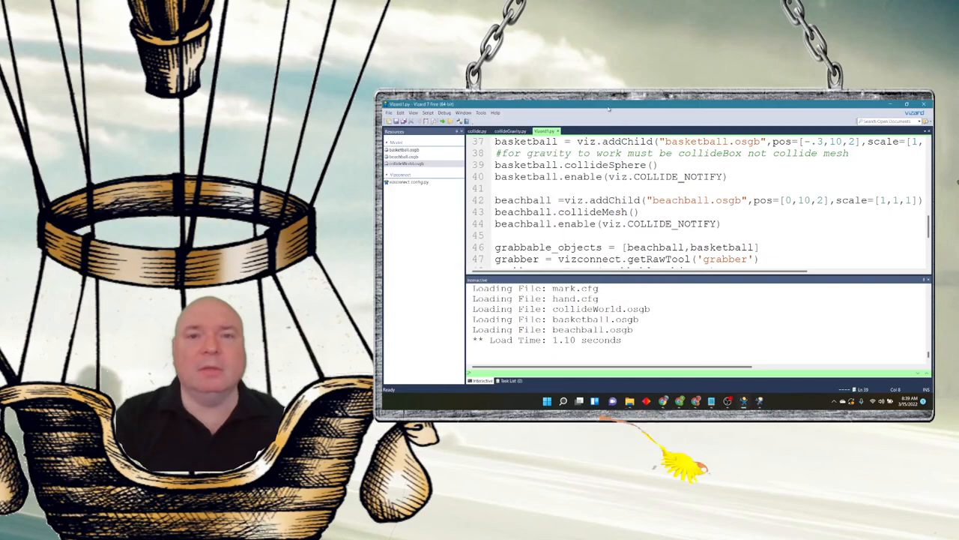